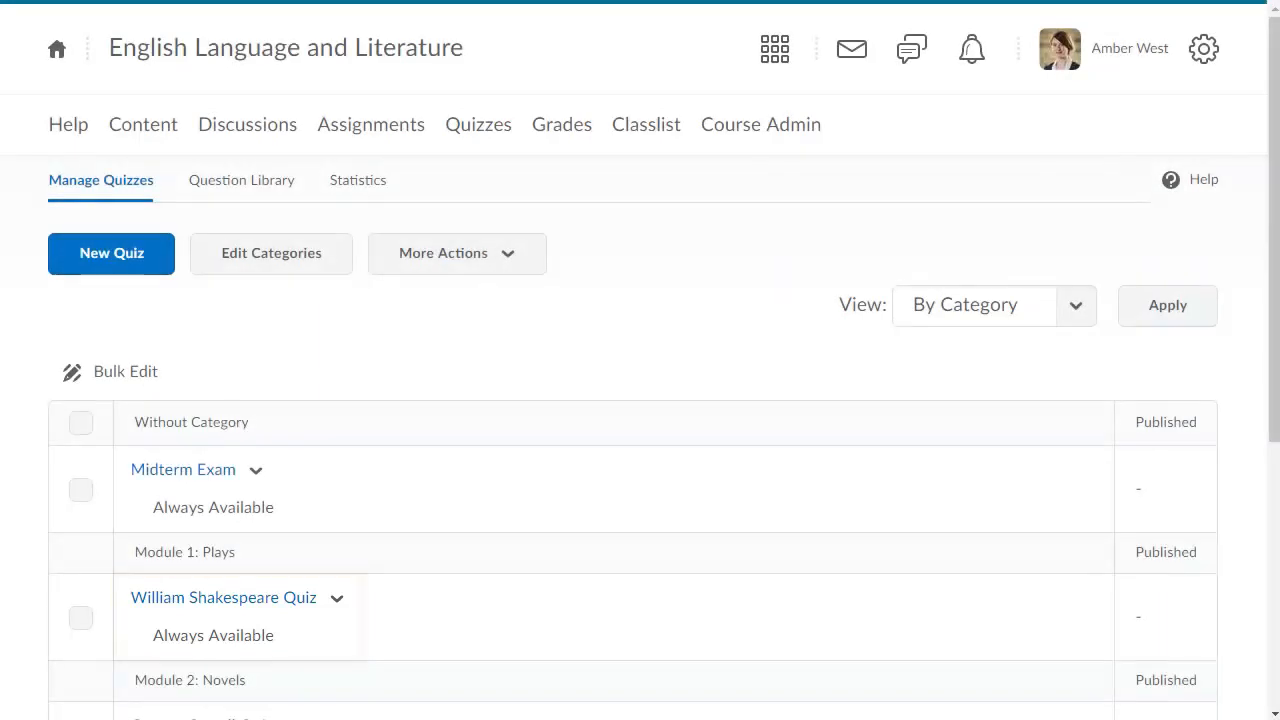
Step: Open the William Shakespeare Quiz for editing and show its Reports Setup
click(223, 598)
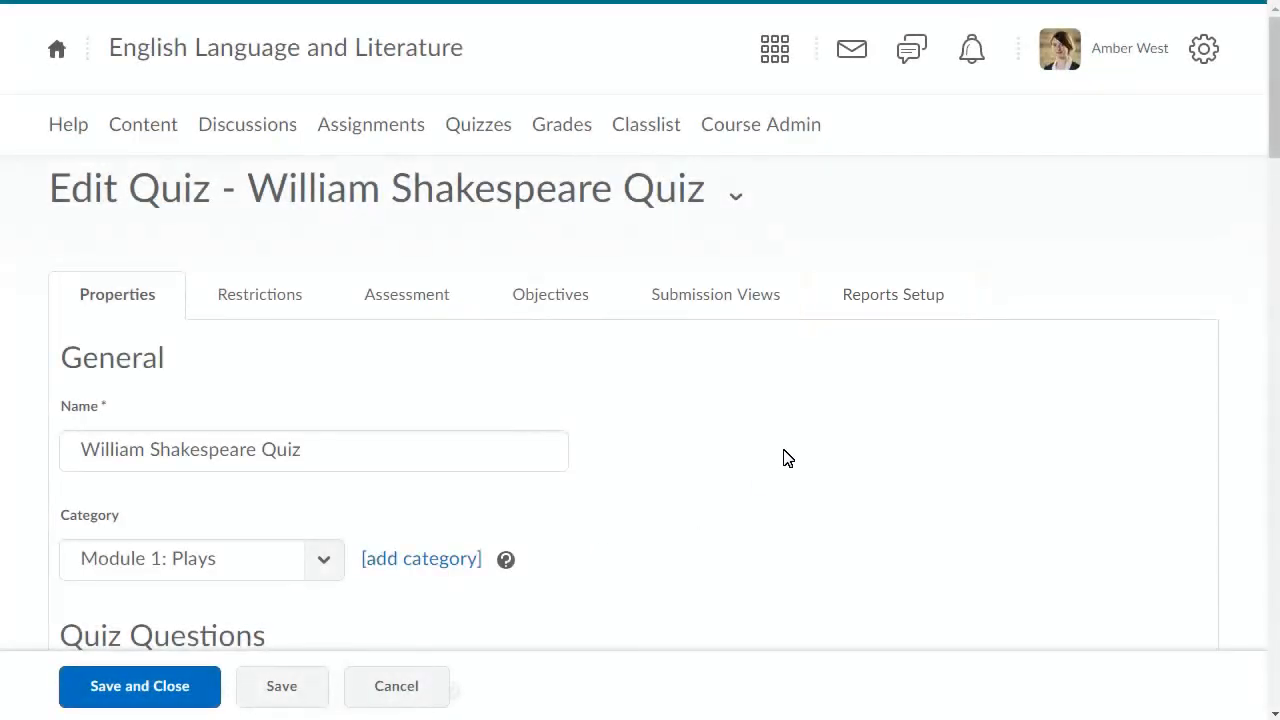
click(893, 294)
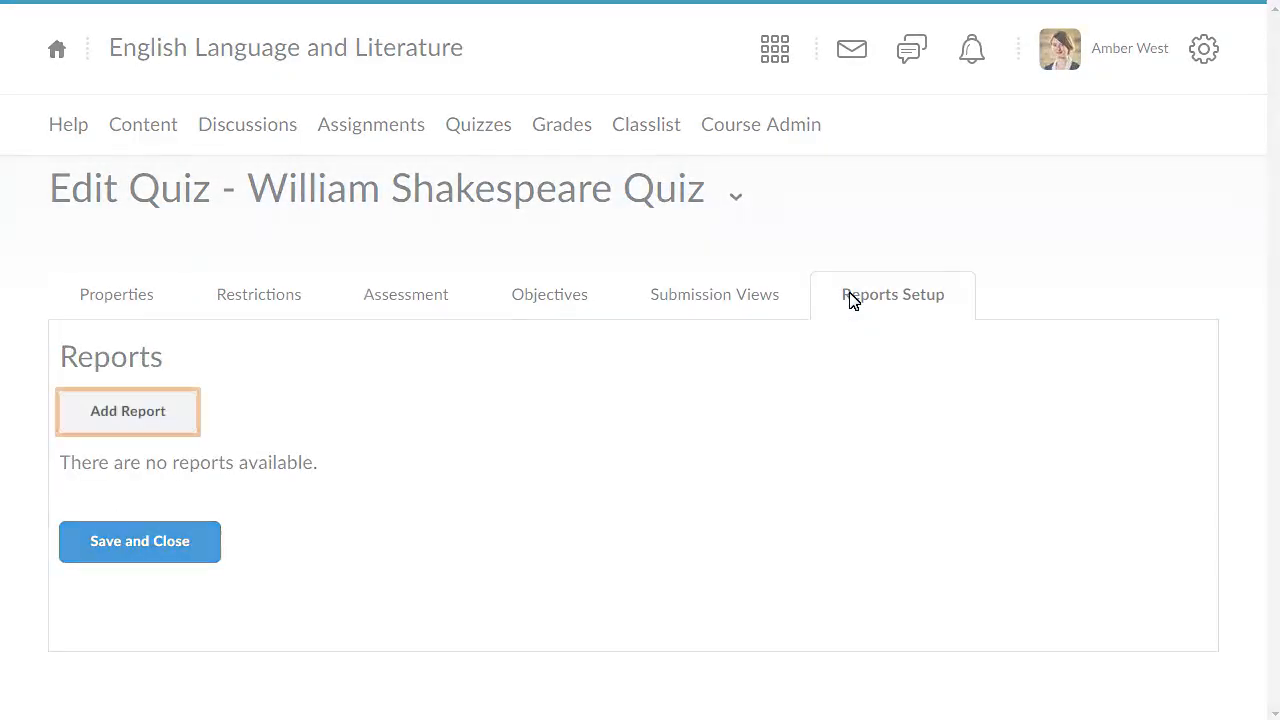
mouse_move(100, 419)
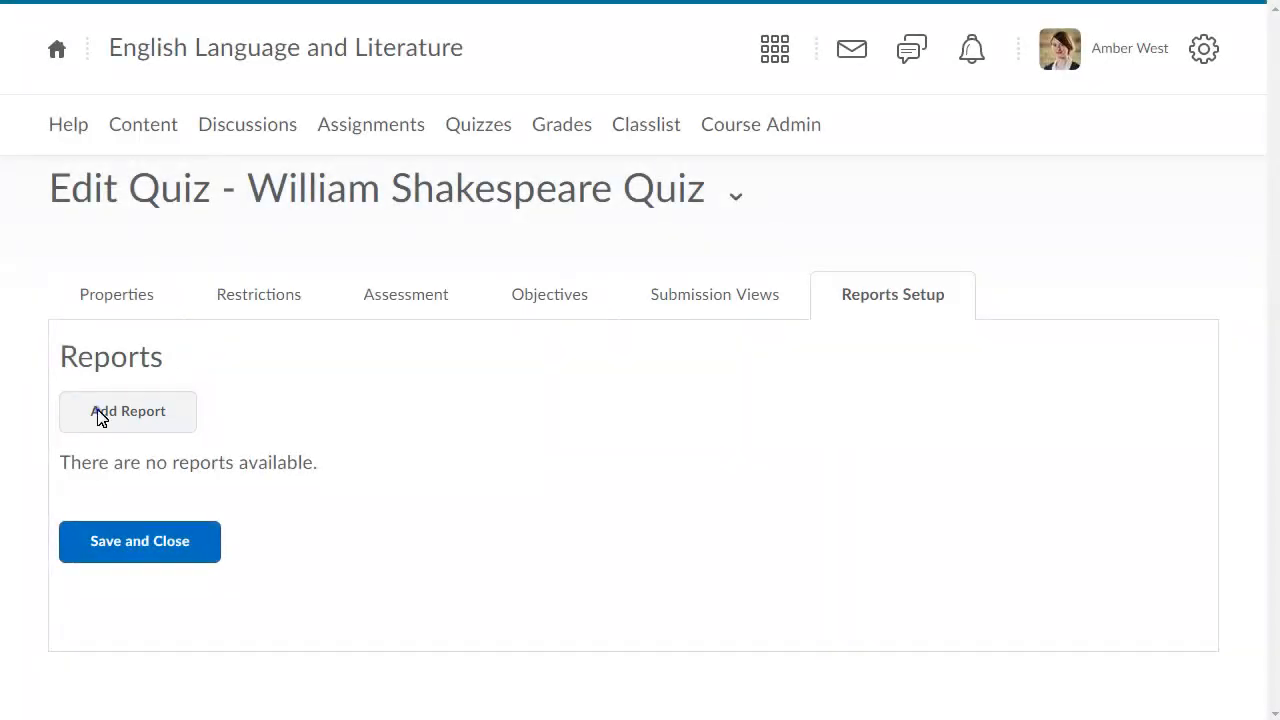
Step: Add a new Question Statistics report named 'Shakespeare Quiz Statistics'
click(127, 411)
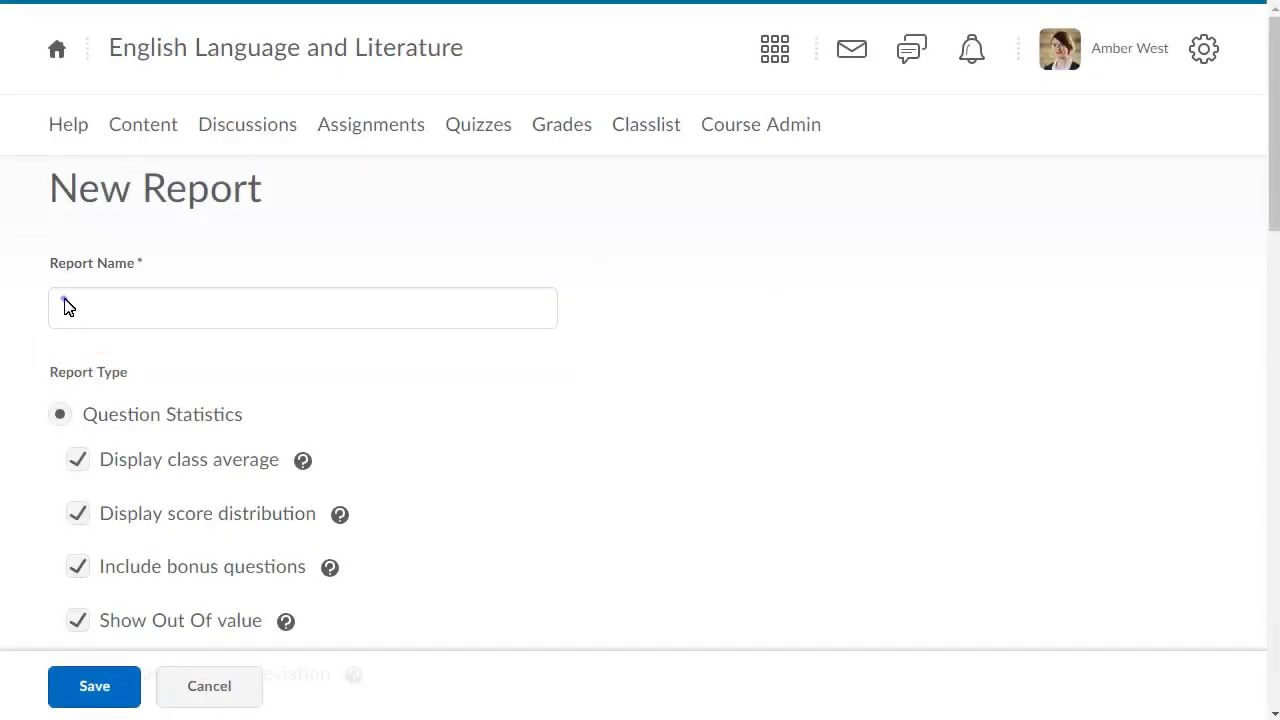
text(Shakespeare Quiz Statistics)
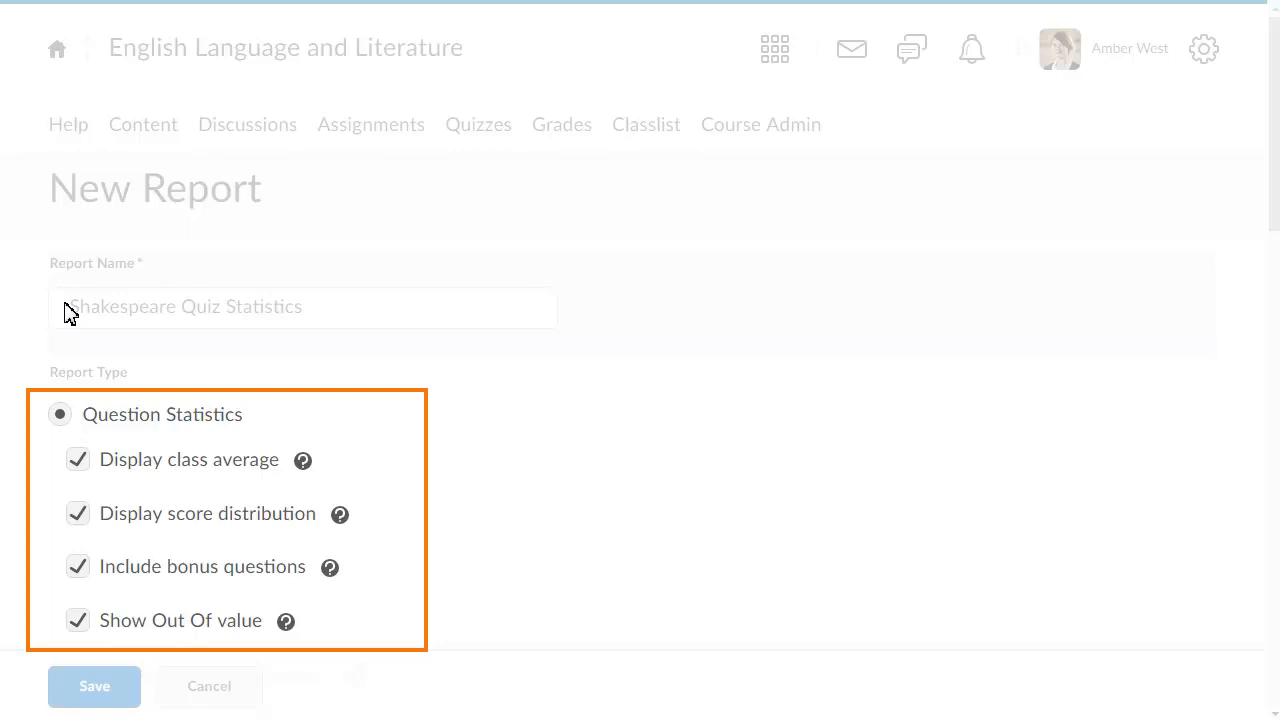
scroll(down, 3)
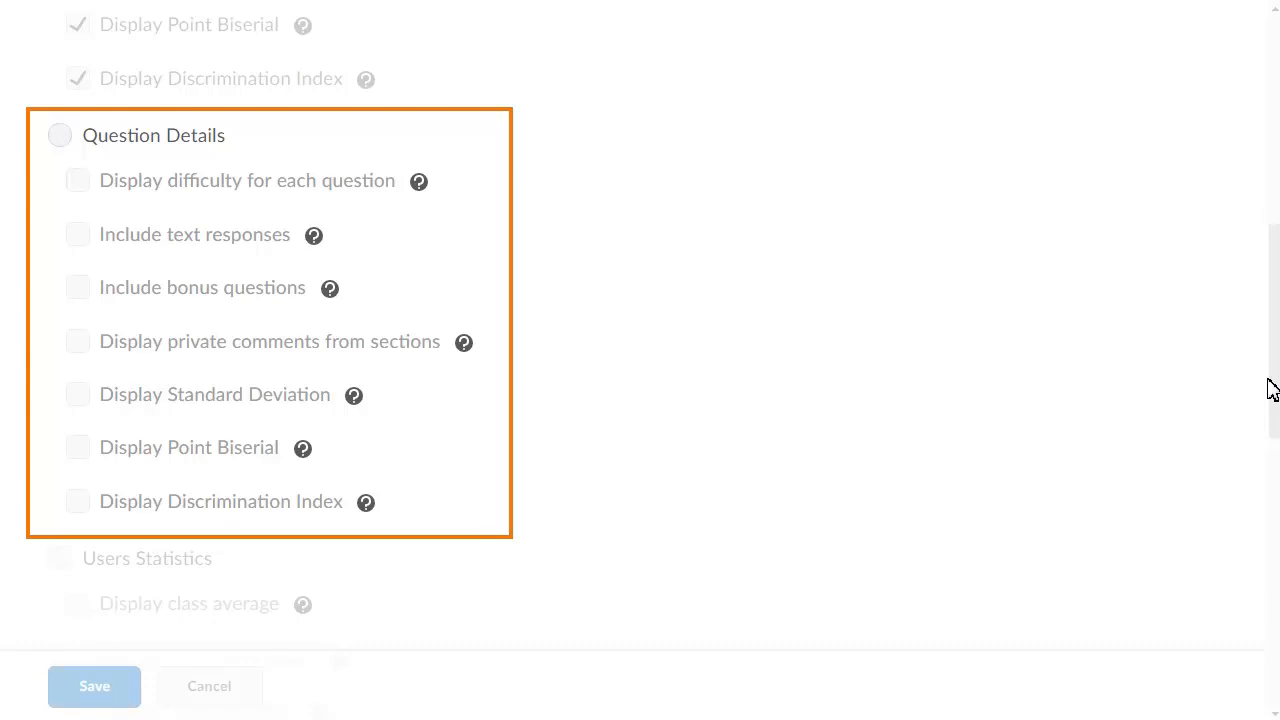
scroll(down, 3)
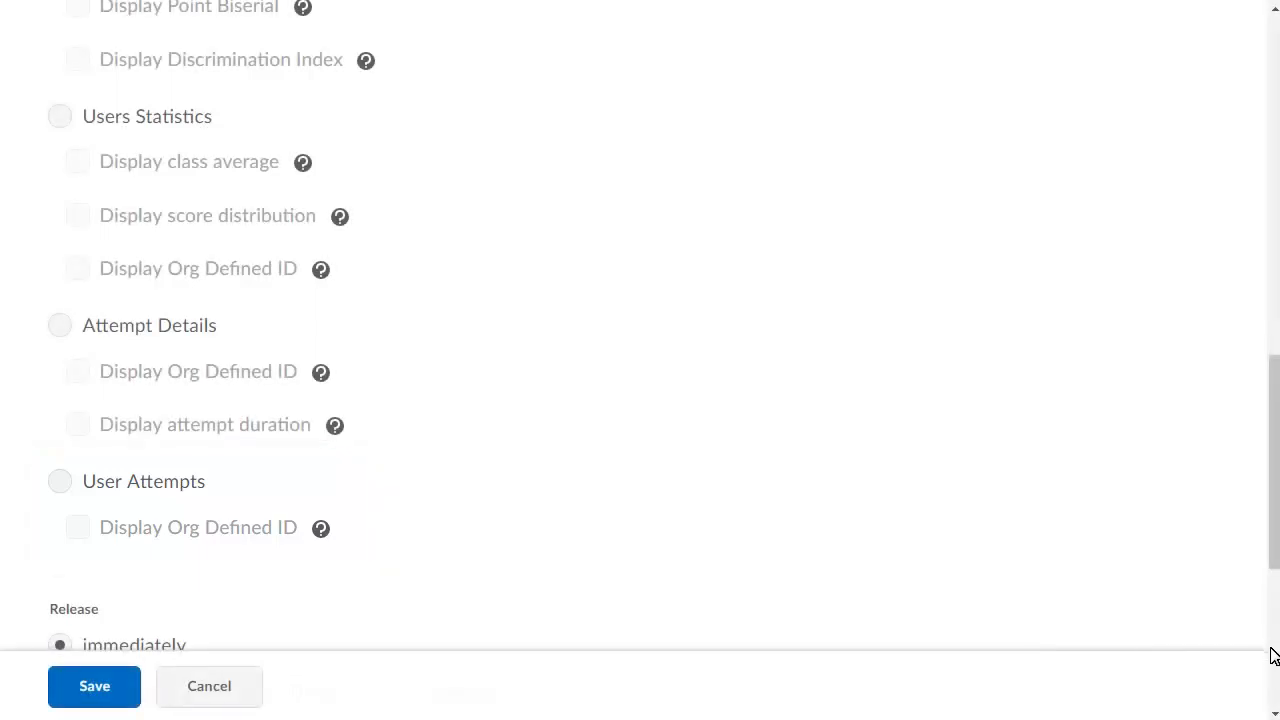
scroll(down, 3)
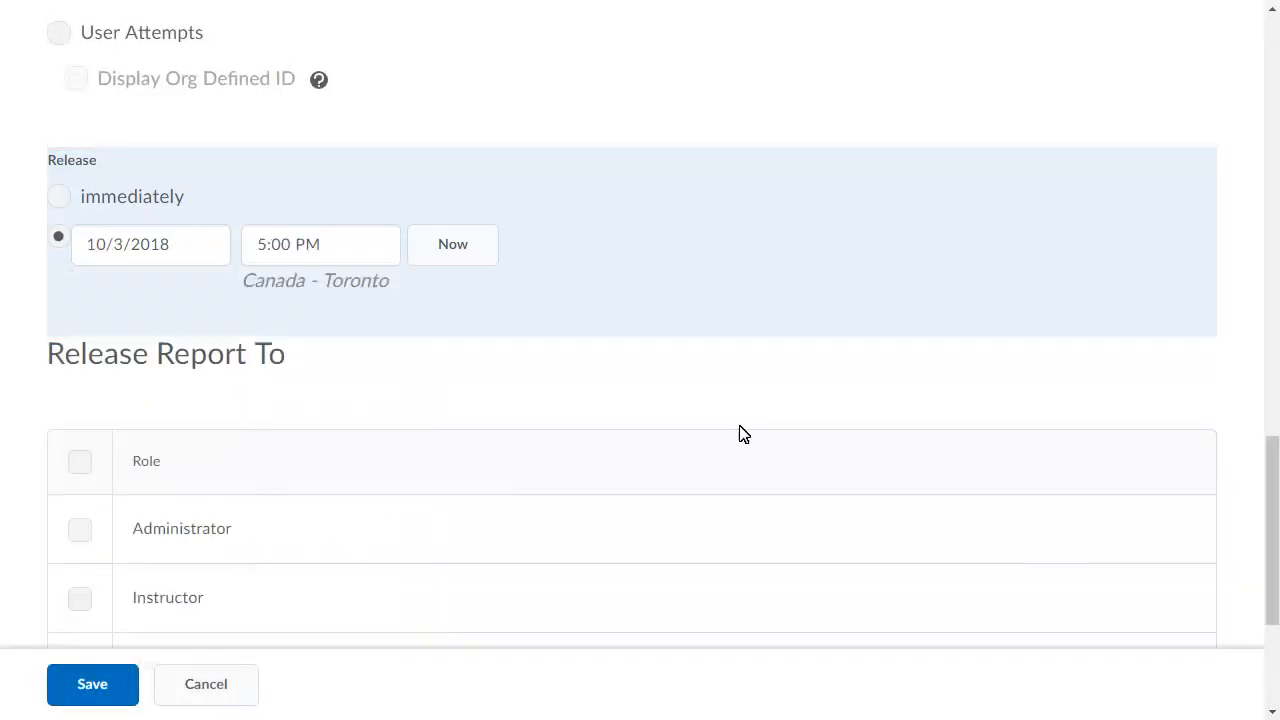
Step: Scroll down to the report's release role options
scroll(down, 3)
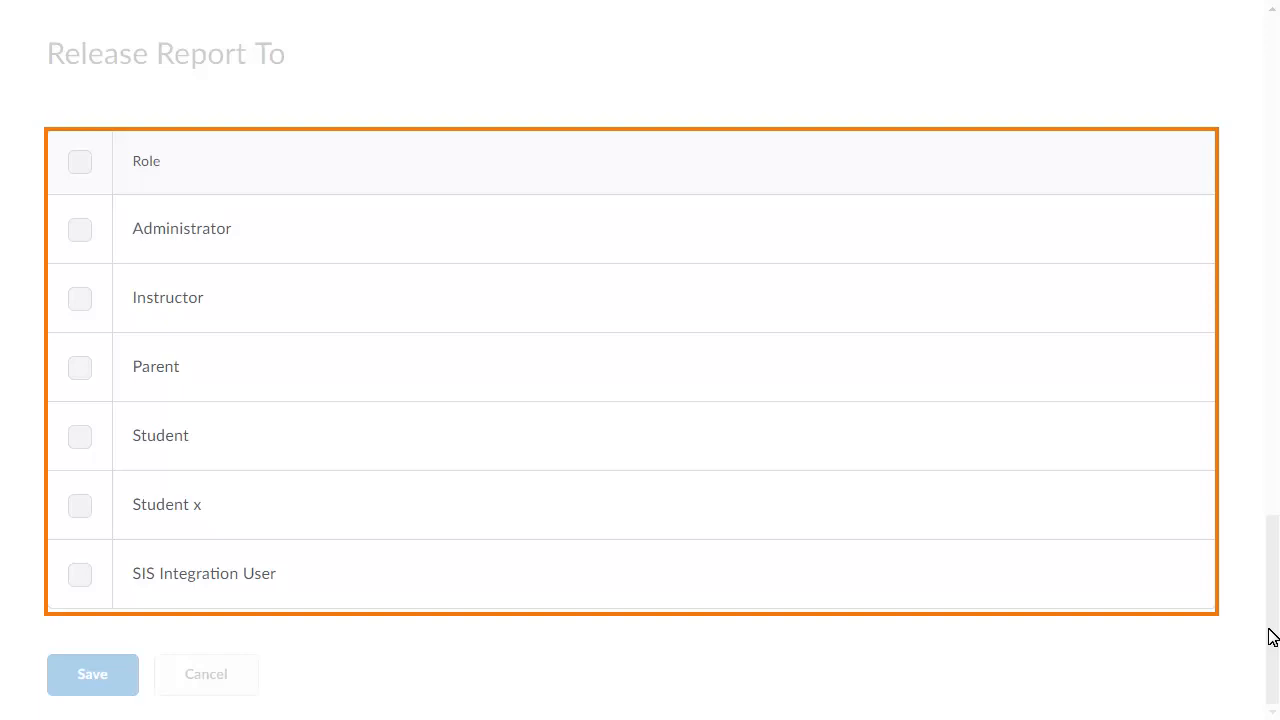
Step: Release the report to the Instructor role and save it to the quiz's report list
click(80, 298)
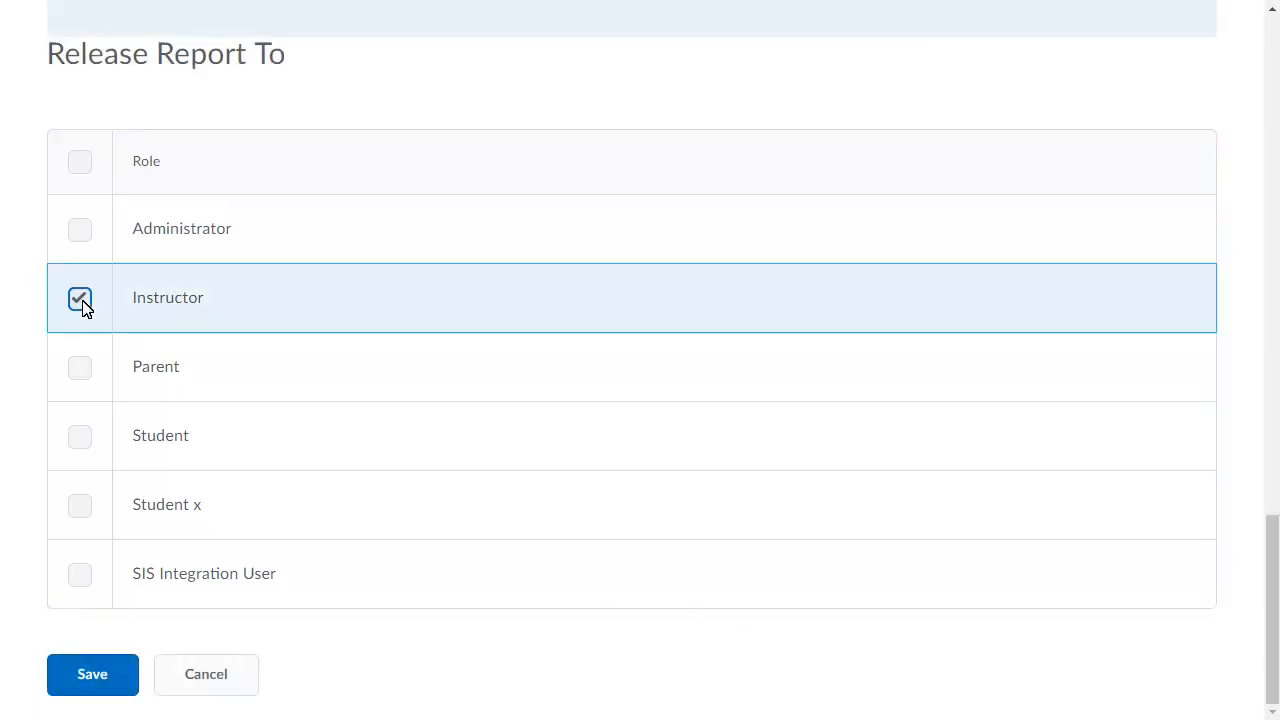
click(92, 674)
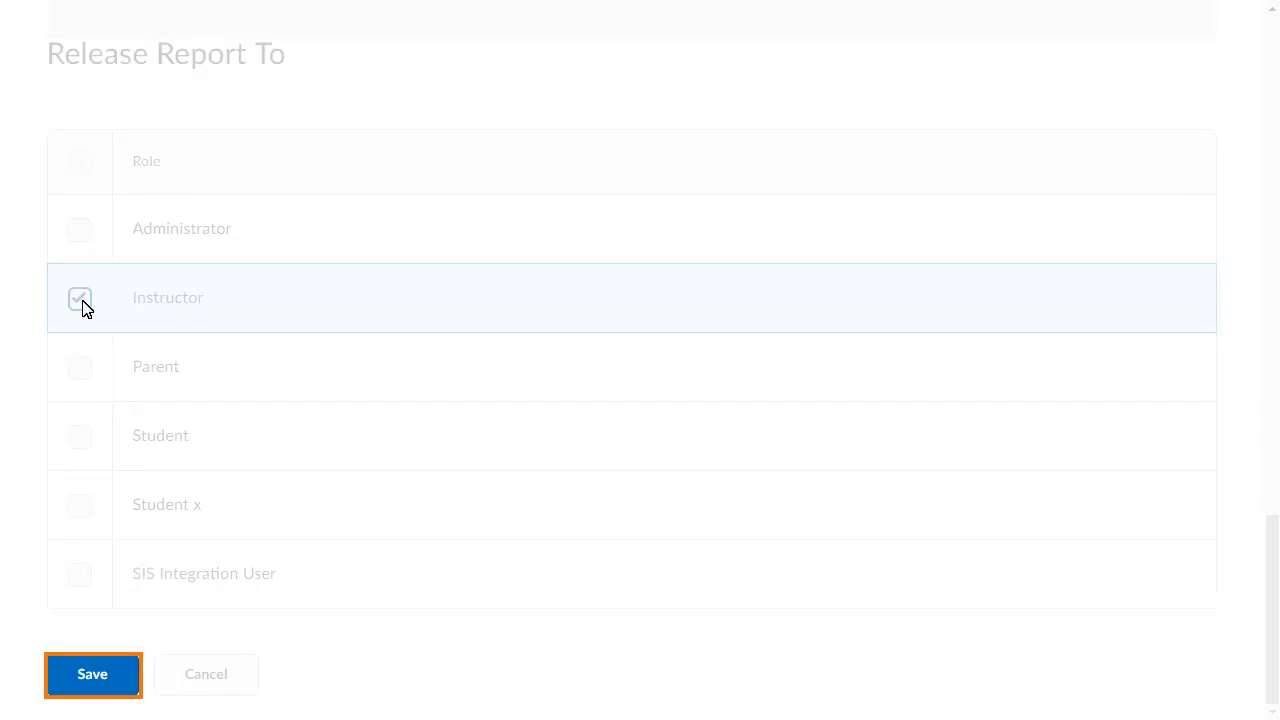
click(79, 298)
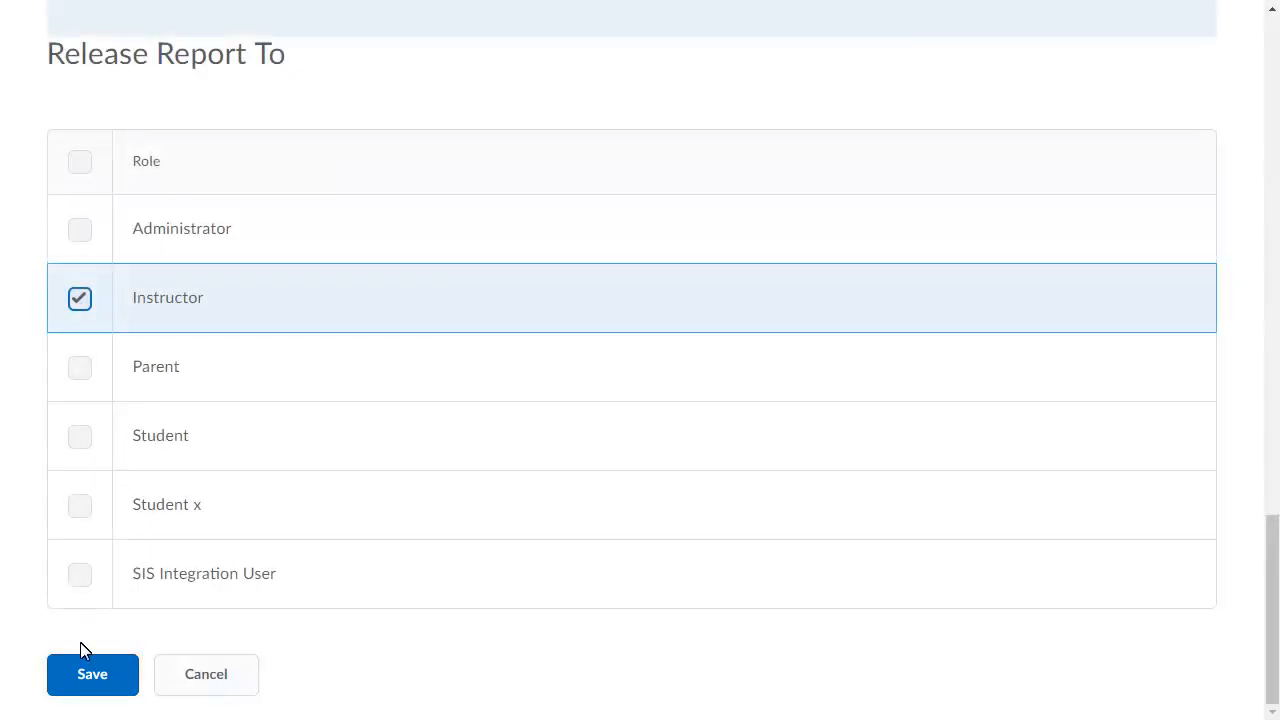
click(92, 674)
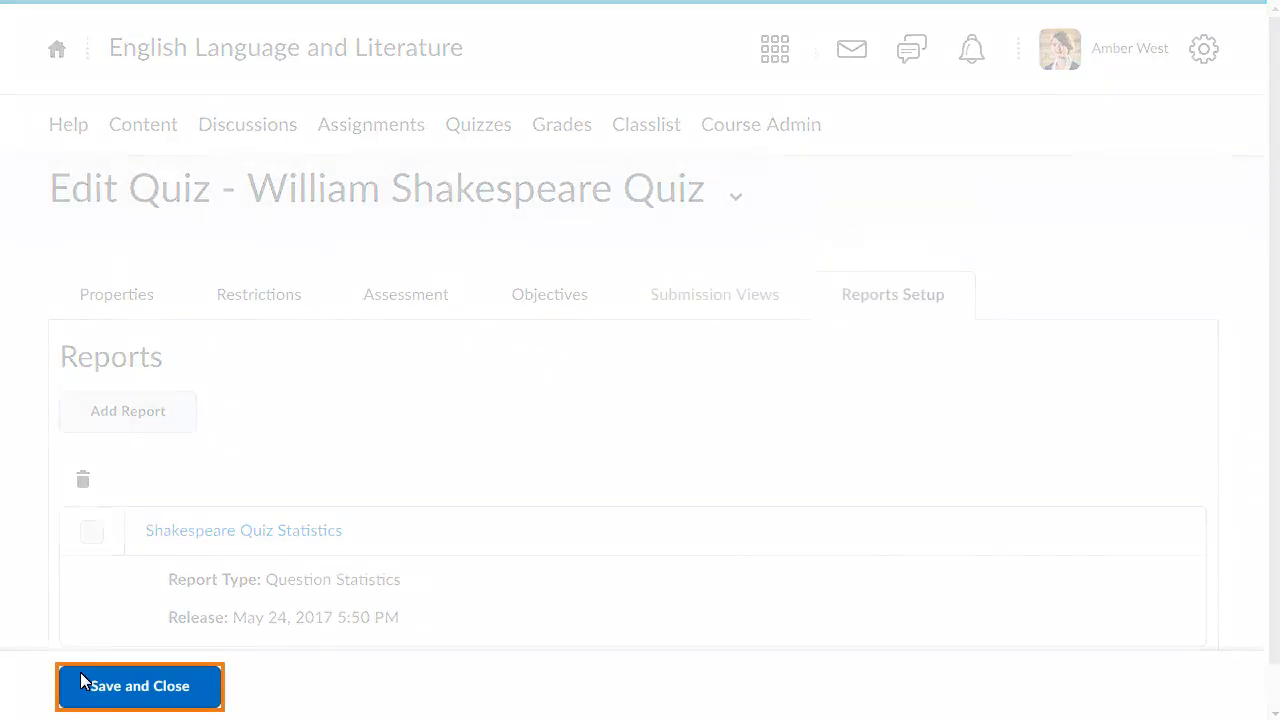